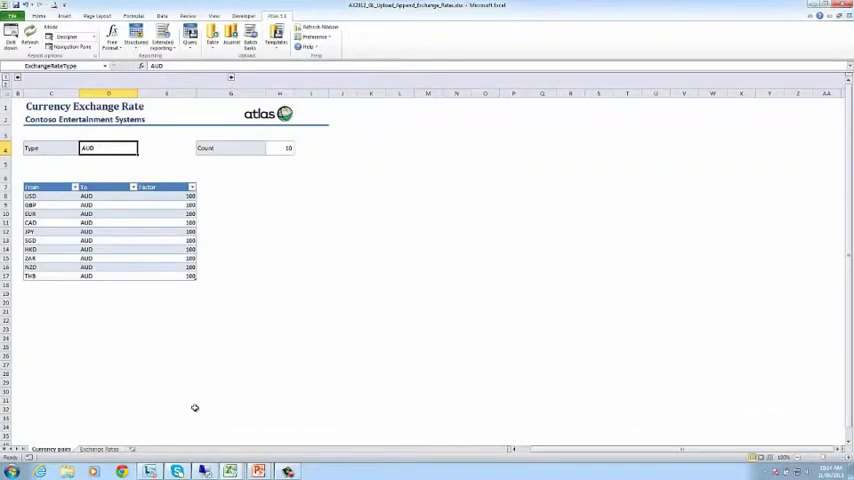
pyautogui.moveTo(53, 225)
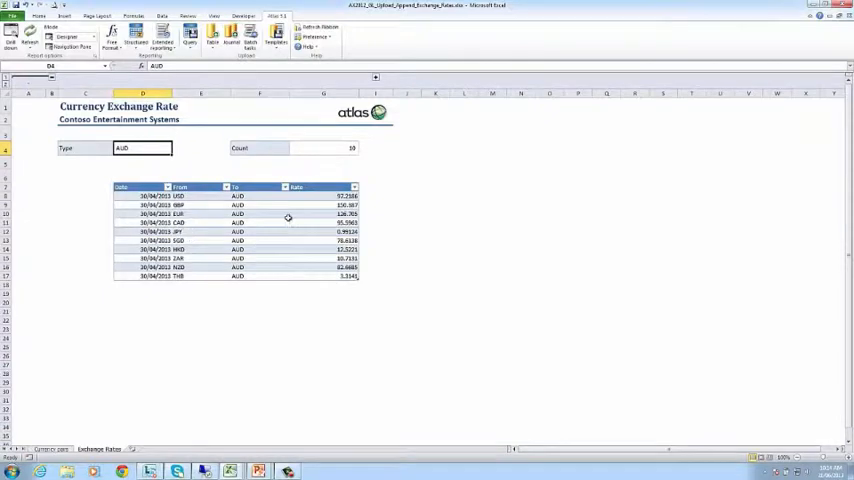
pyautogui.moveTo(138, 214)
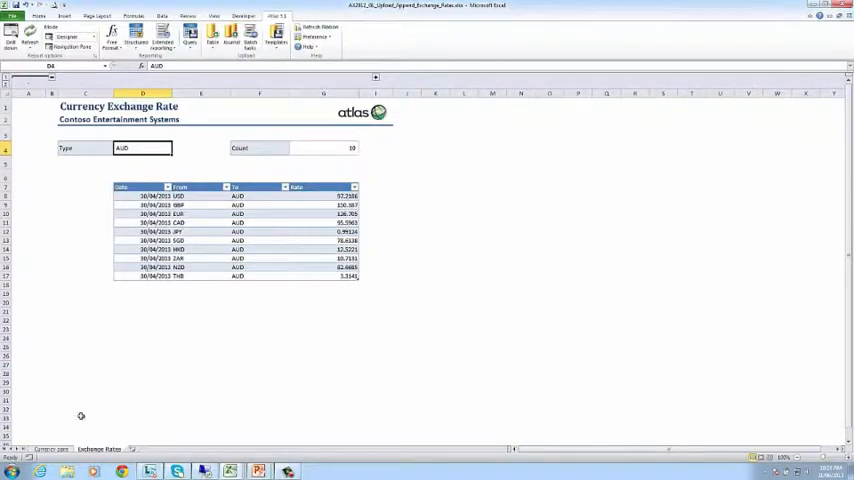
# Show the Exchange Rates sheet with the 30/04/2013 AUD conversion rates
pyautogui.click(50, 448)
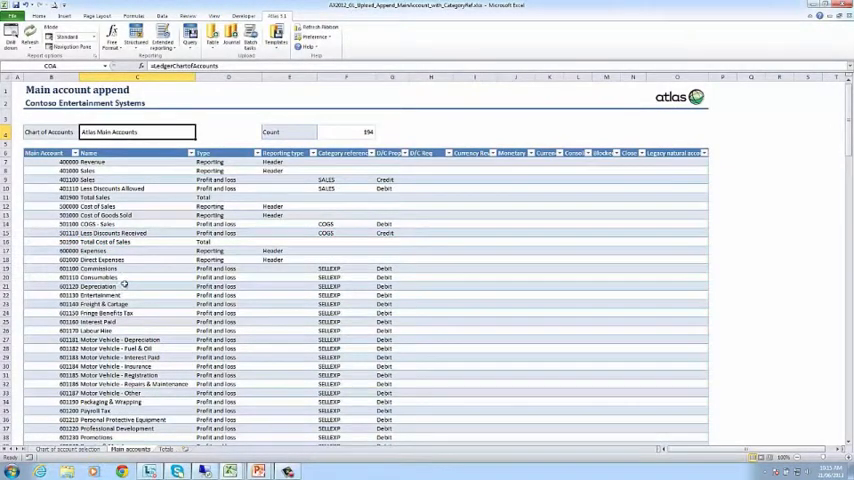
# Scroll through the Atlas Main Accounts sheet listing 194 accounts
pyautogui.scroll(-3)
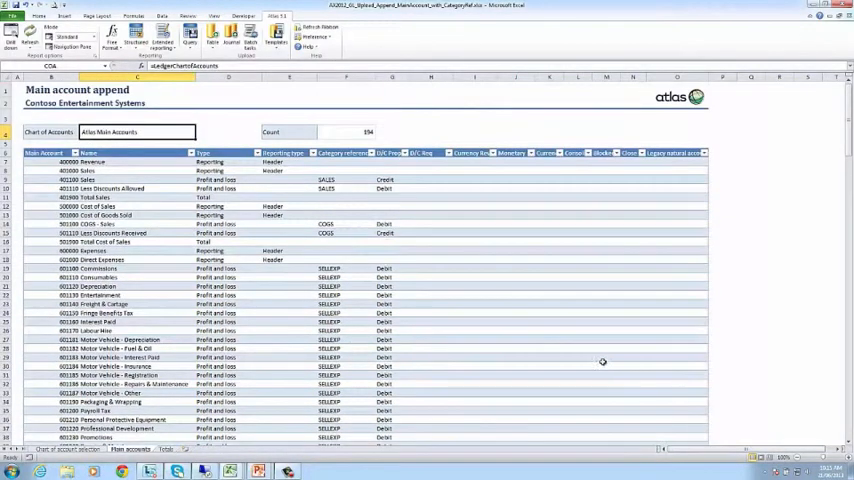
pyautogui.moveTo(199, 318)
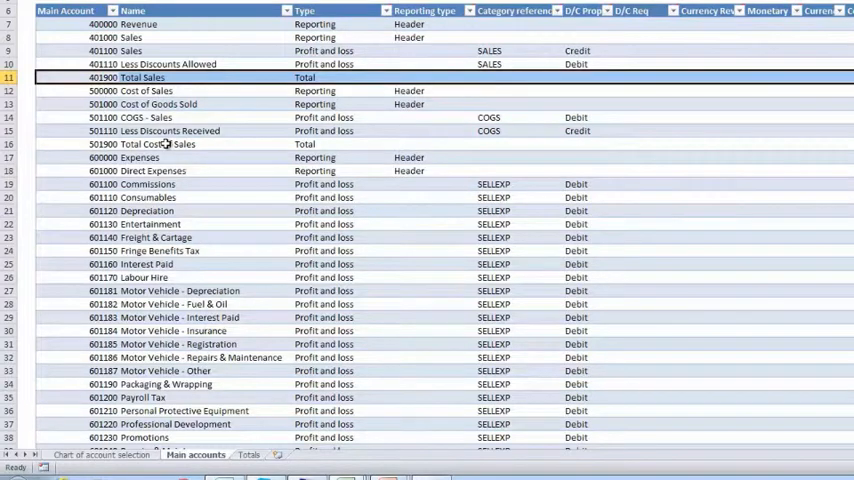
# Review the Totals sheet's total accounts and their From/To ranges
pyautogui.click(247, 454)
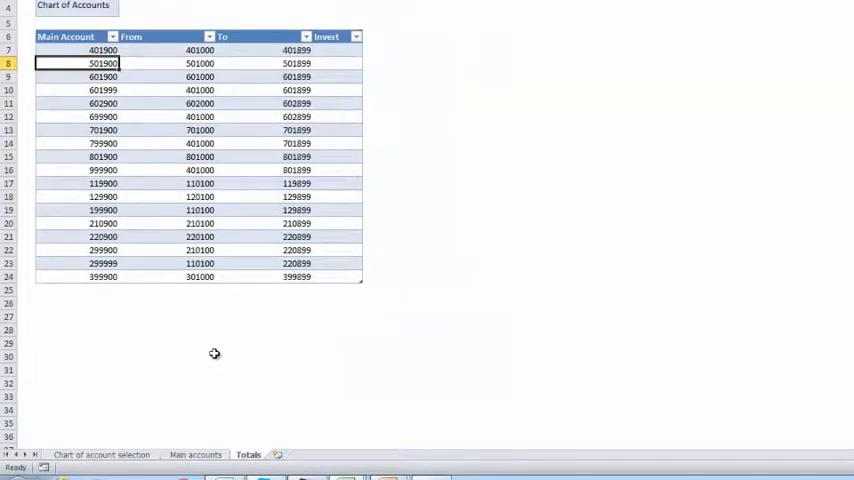
pyautogui.moveTo(214, 64)
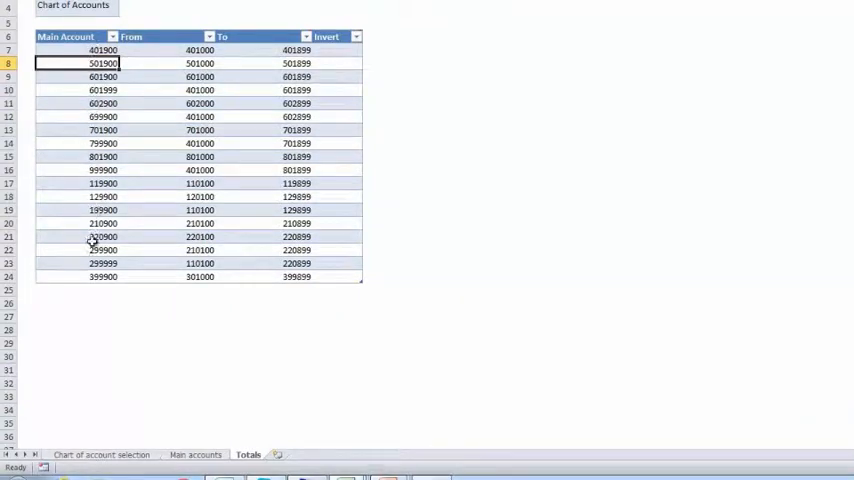
pyautogui.click(195, 454)
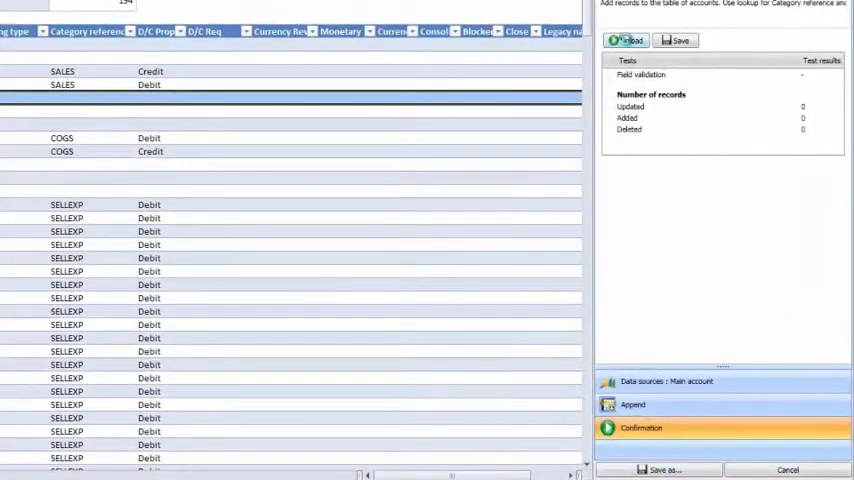
# Upload the main accounts to Dynamics AX from the Atlas Confirmation pane
pyautogui.click(625, 40)
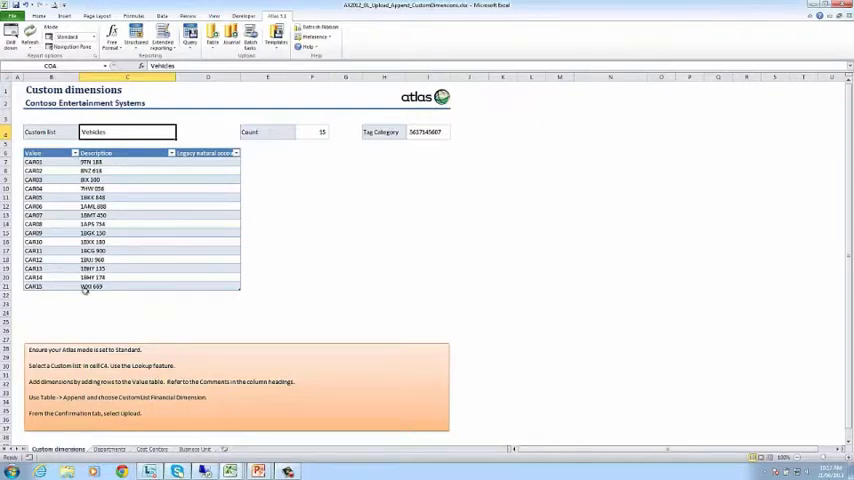
pyautogui.moveTo(237, 282)
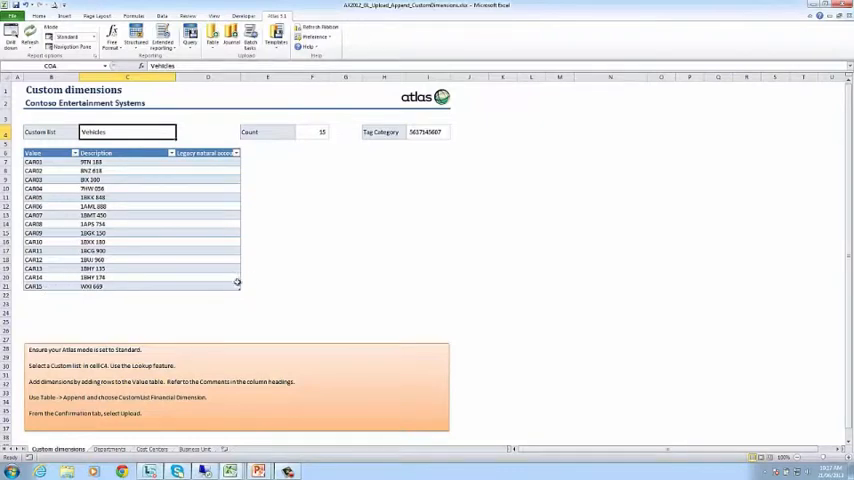
# Add a Vehicles table row CAR16 with description '1DRU 832'
pyautogui.click(51, 295)
pyautogui.write('CAR16')
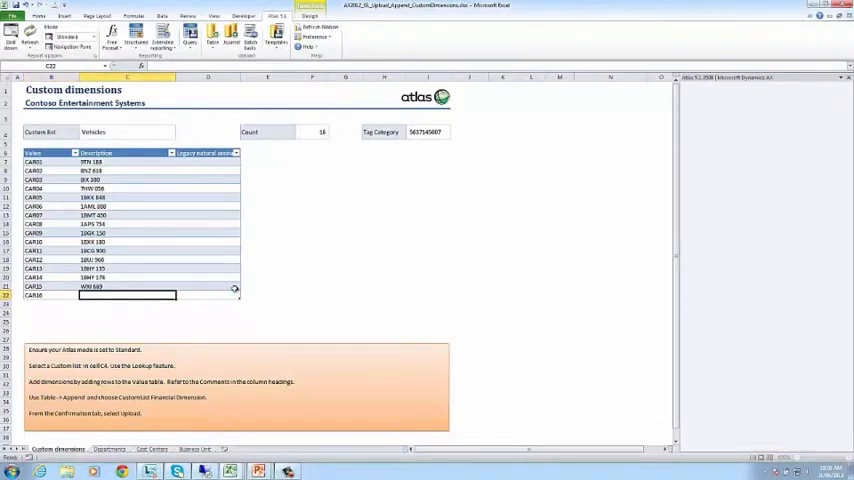
pyautogui.write('1DRU')
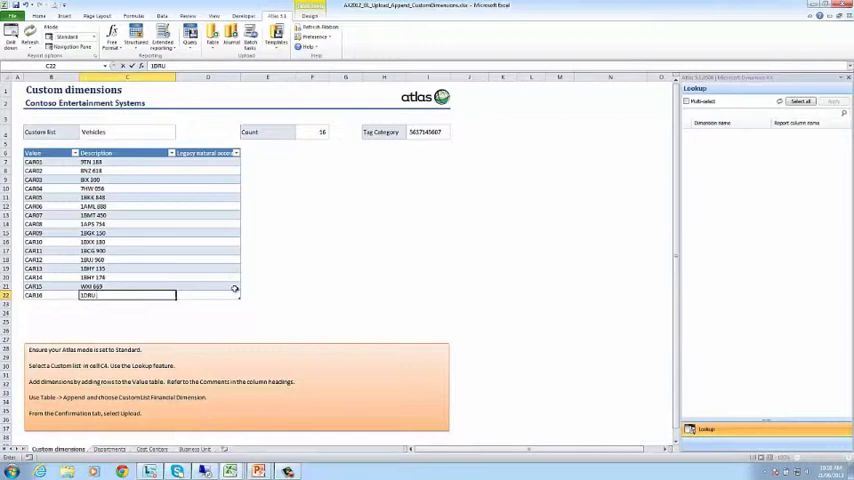
pyautogui.write('832')
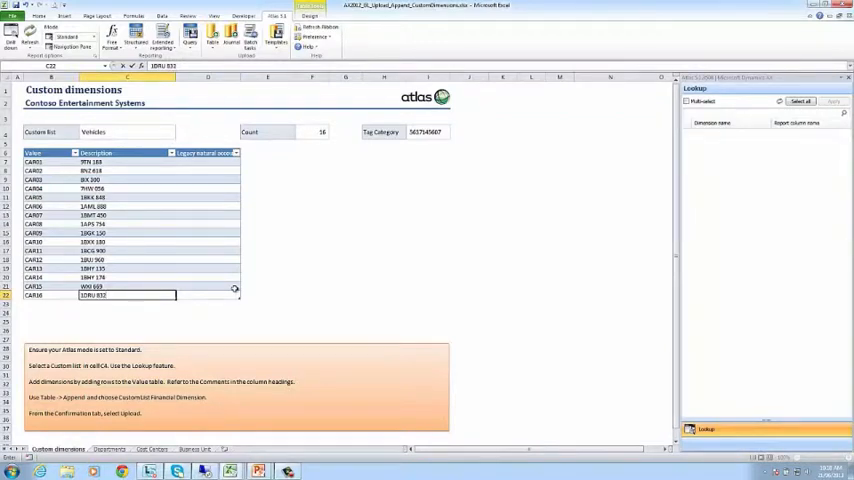
pyautogui.click(127, 286)
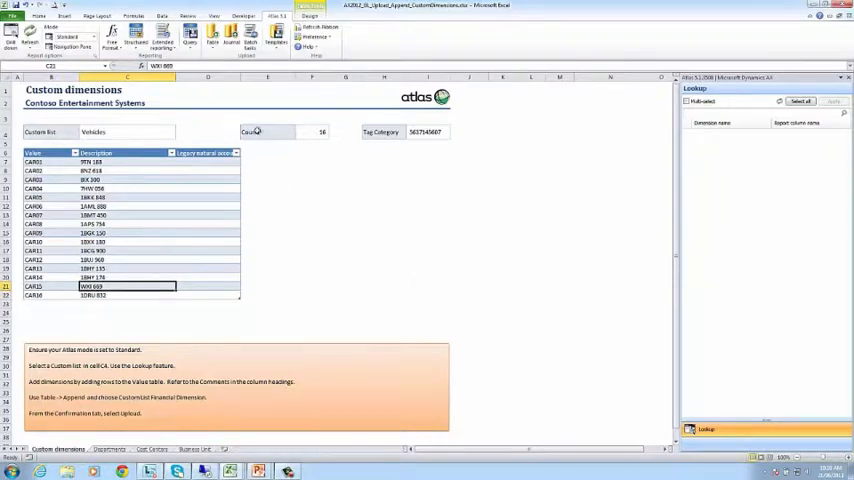
pyautogui.click(213, 37)
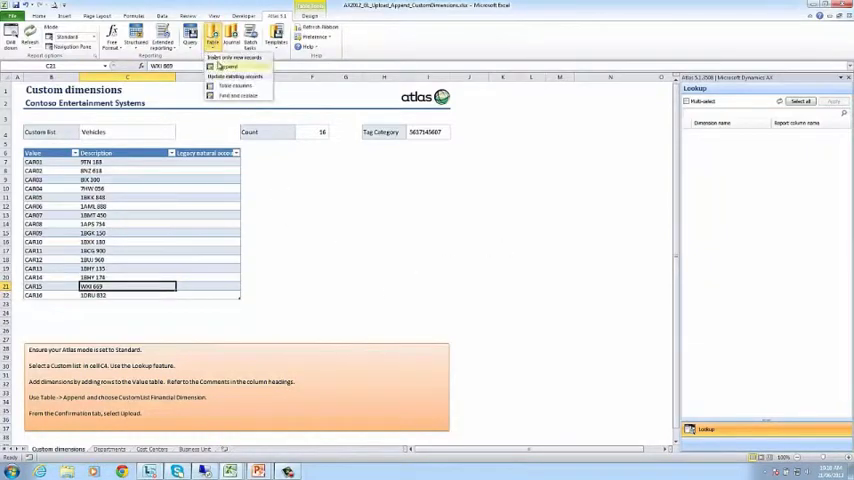
# Append the 16 vehicle records to Dynamics AX via Upload
pyautogui.click(228, 67)
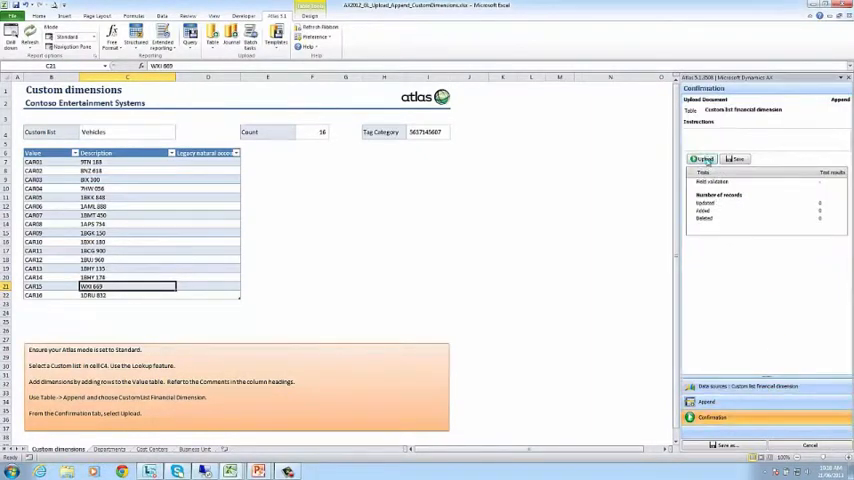
pyautogui.click(701, 159)
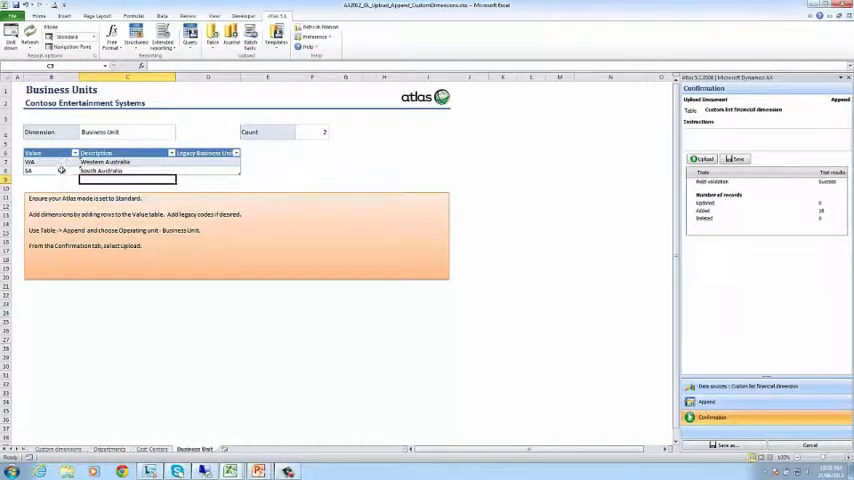
# Add NSW New South Wales and upload three business units using the Operating unit template
pyautogui.click(207, 170)
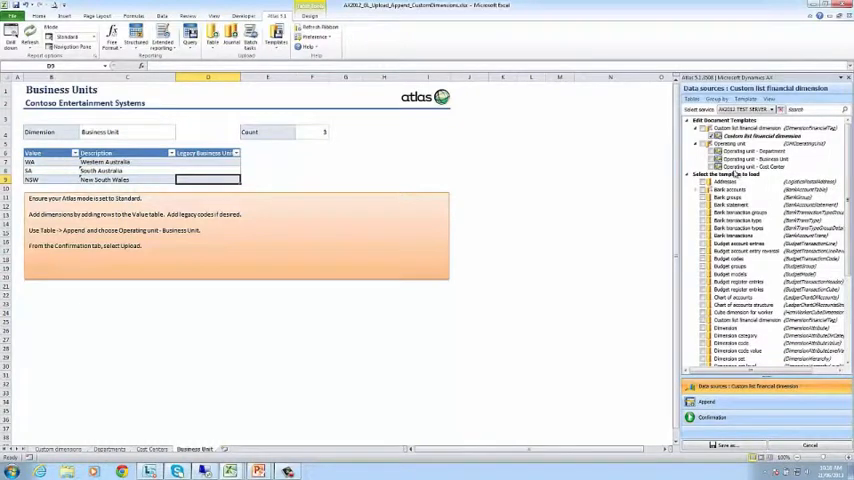
pyautogui.click(760, 159)
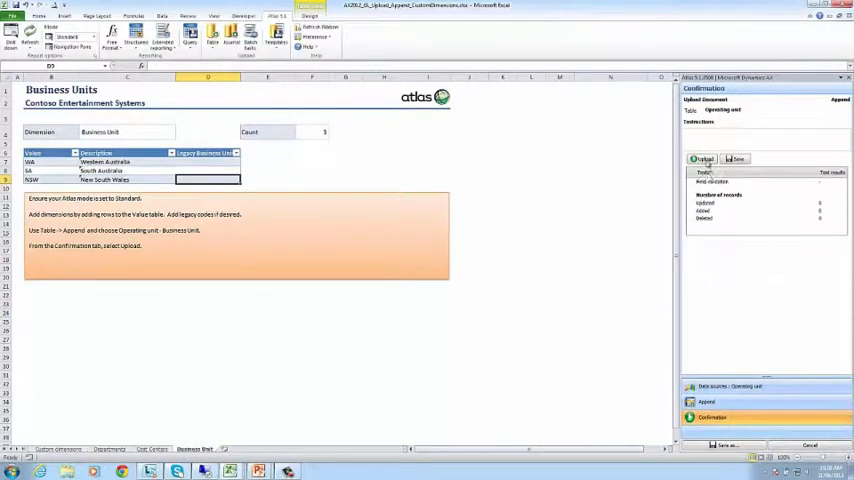
pyautogui.click(703, 159)
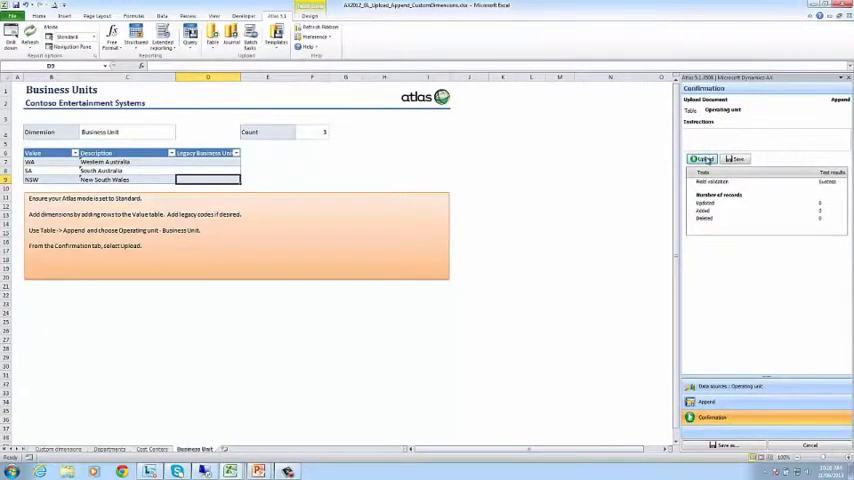